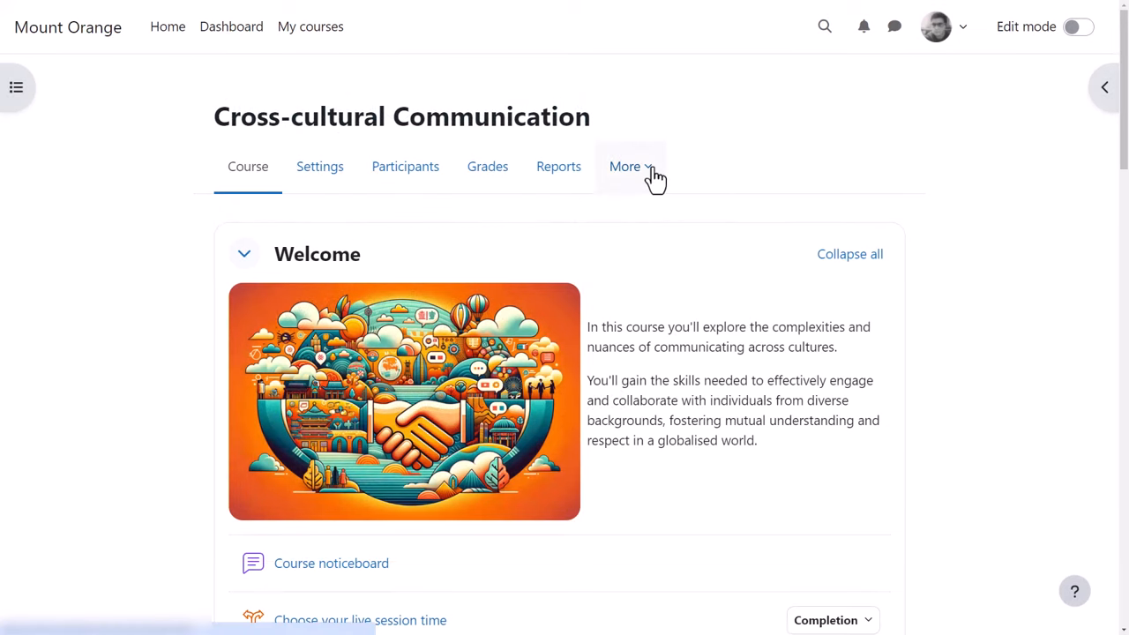
# - From the course question bank, start a new question and choose the Ordering type
pyautogui.click(624, 166)
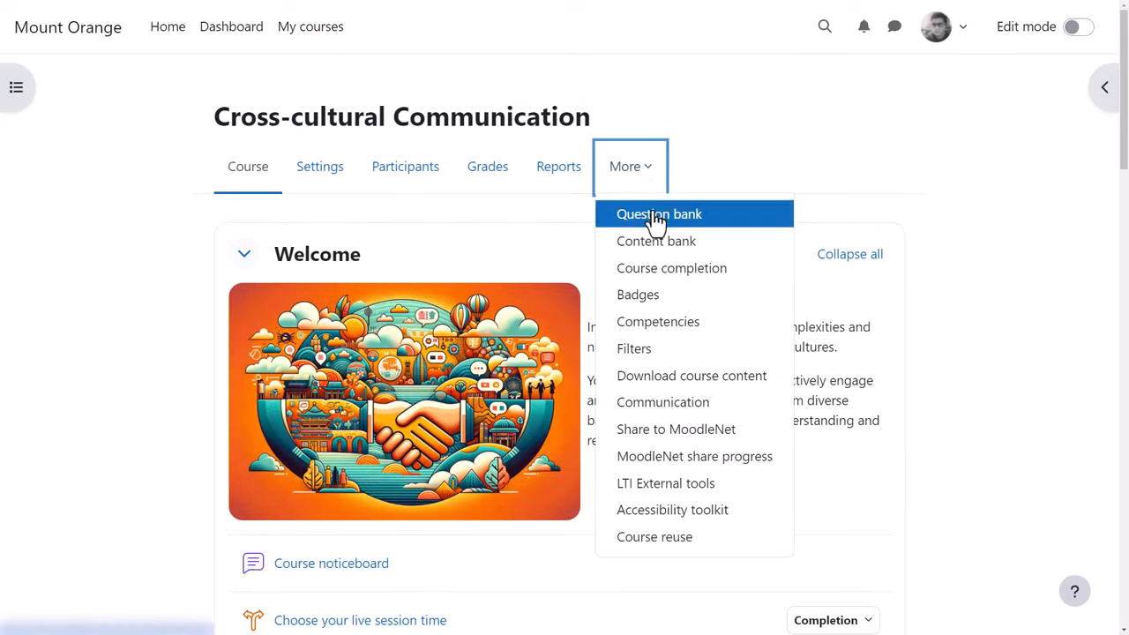
pyautogui.click(660, 213)
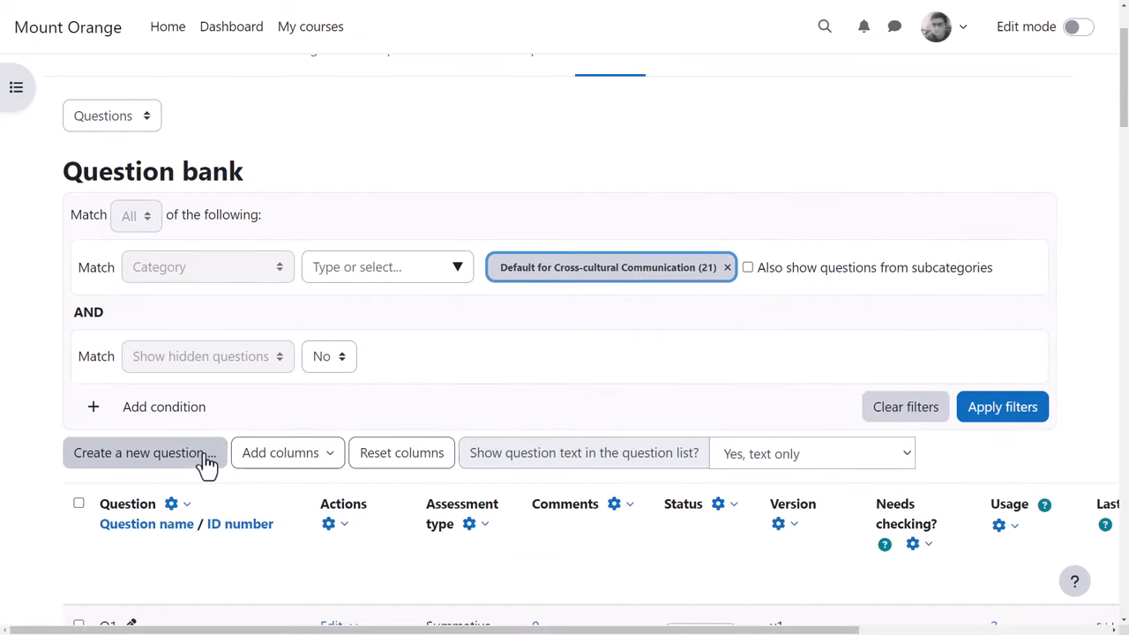
pyautogui.click(142, 451)
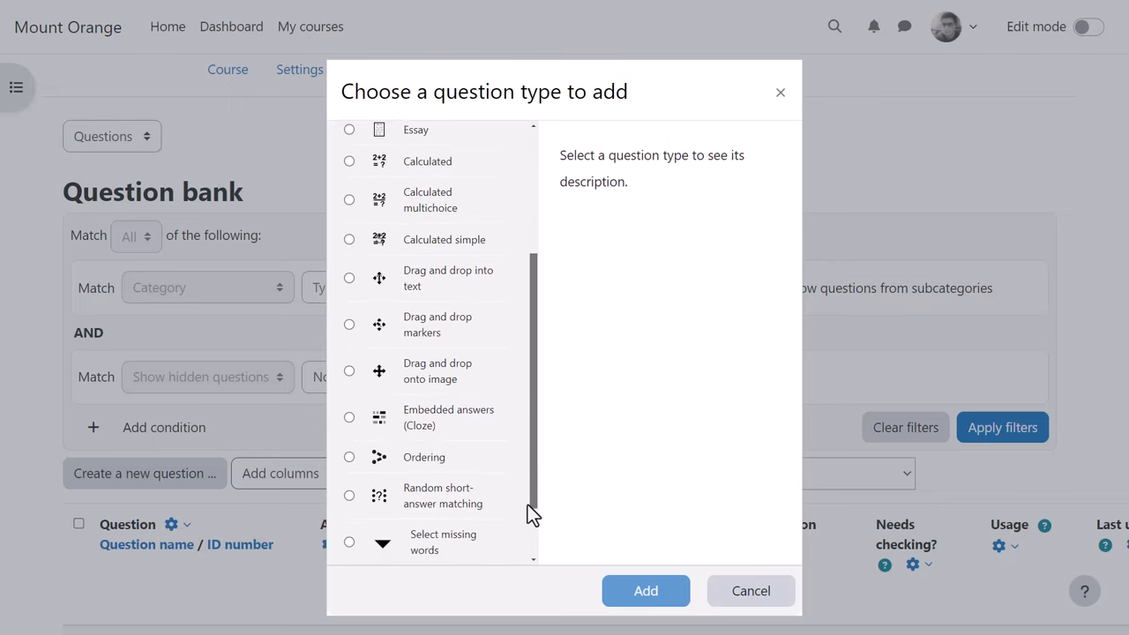
pyautogui.scroll(-3)
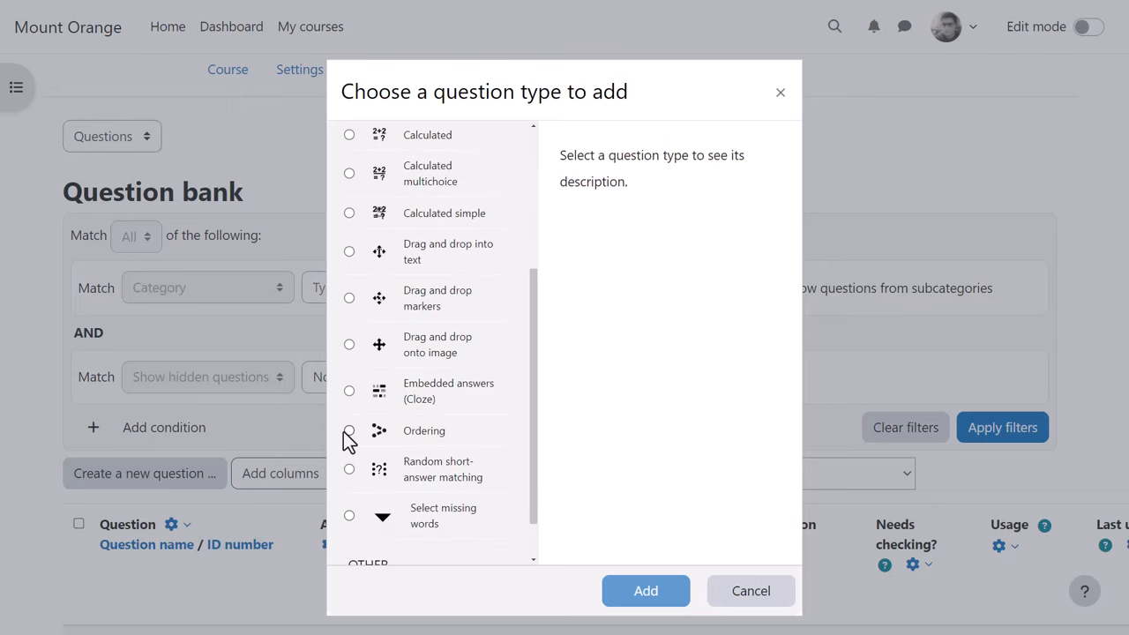
pyautogui.click(646, 589)
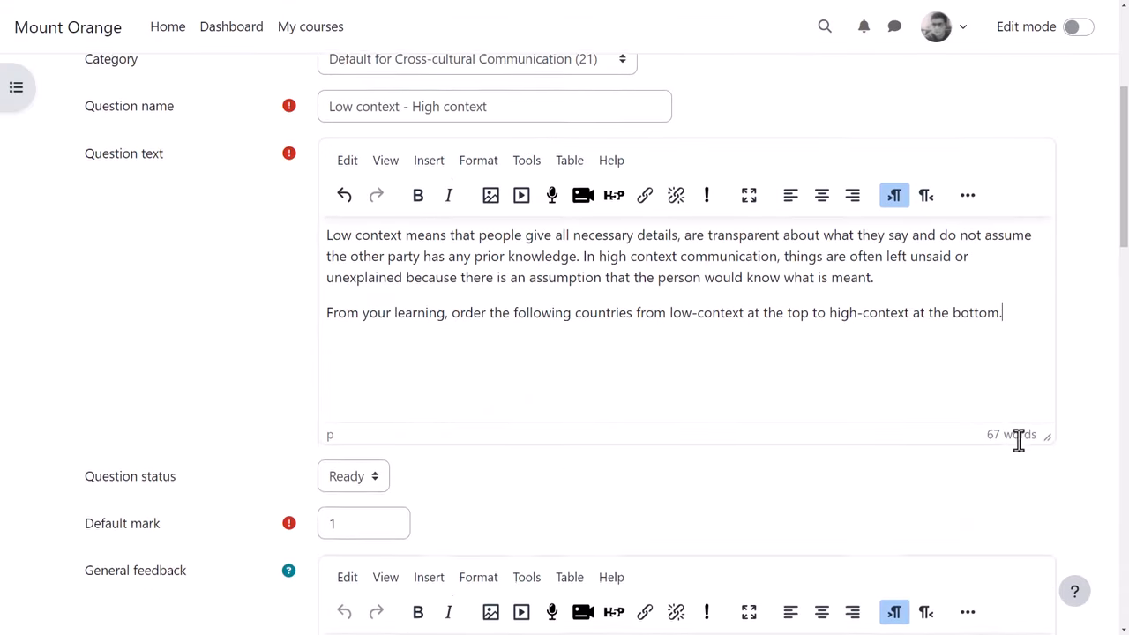
pyautogui.scroll(-3)
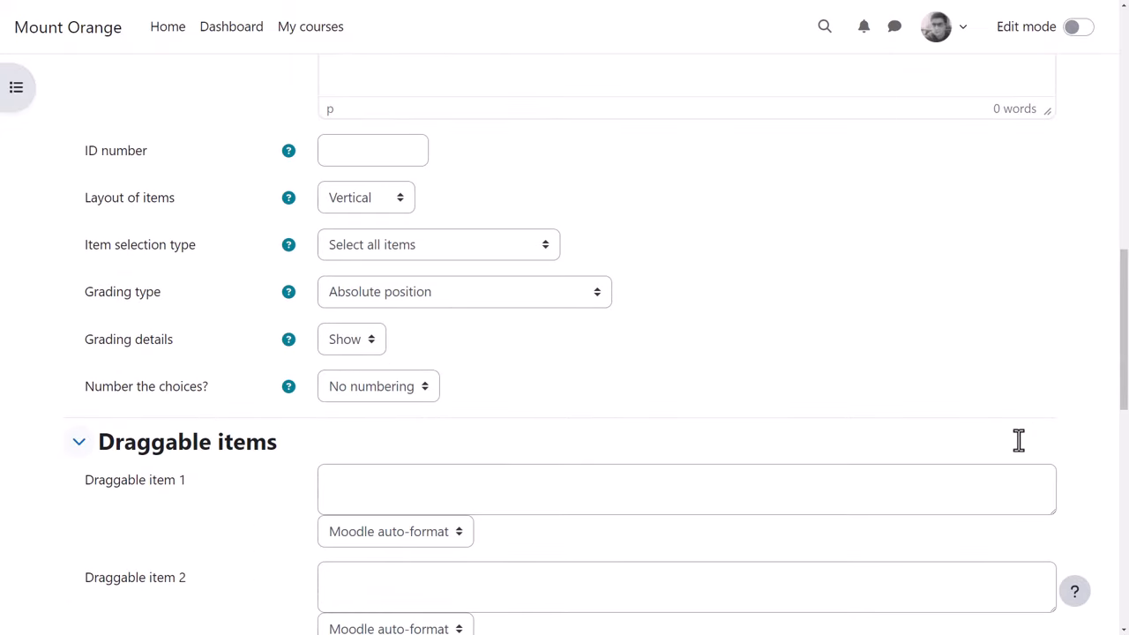
pyautogui.click(365, 197)
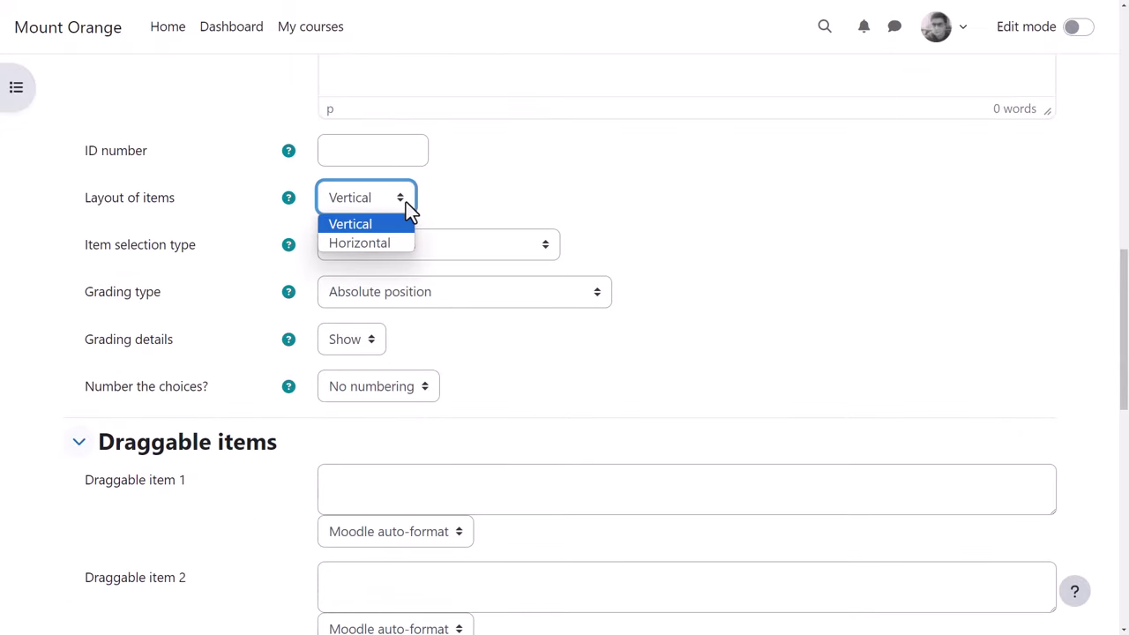
pyautogui.click(350, 222)
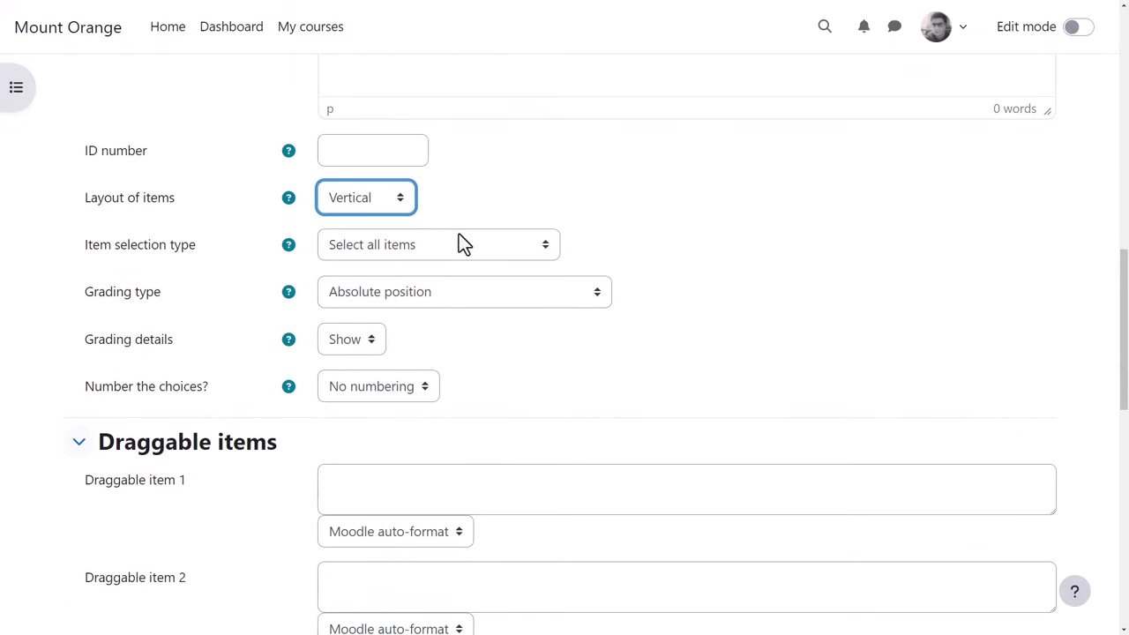
pyautogui.click(437, 243)
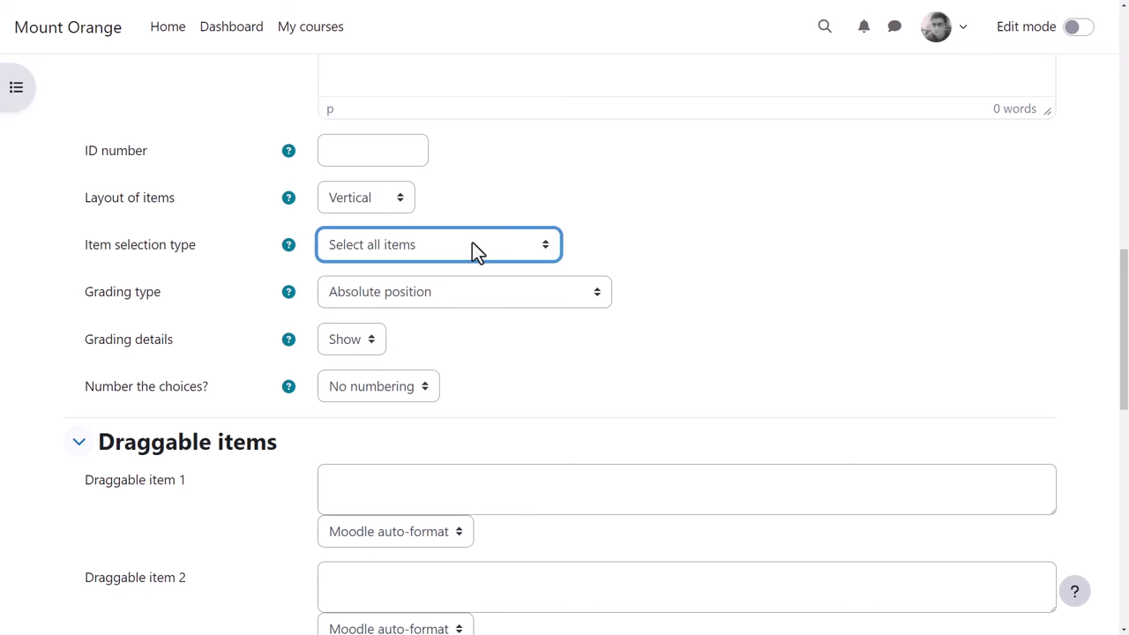
pyautogui.click(462, 291)
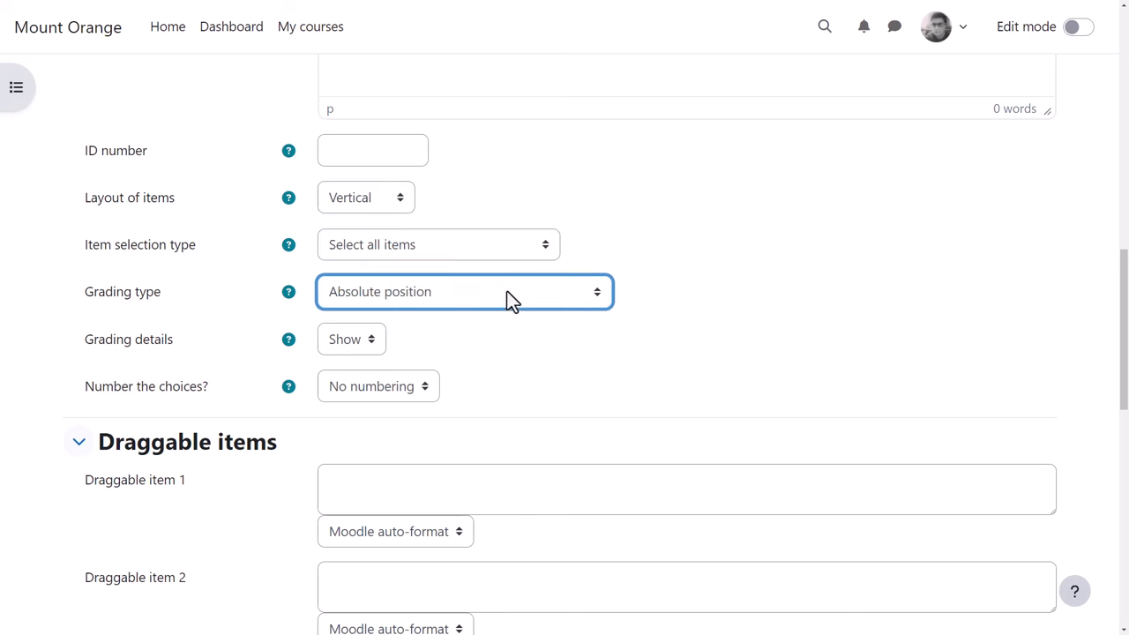
pyautogui.moveTo(300, 297)
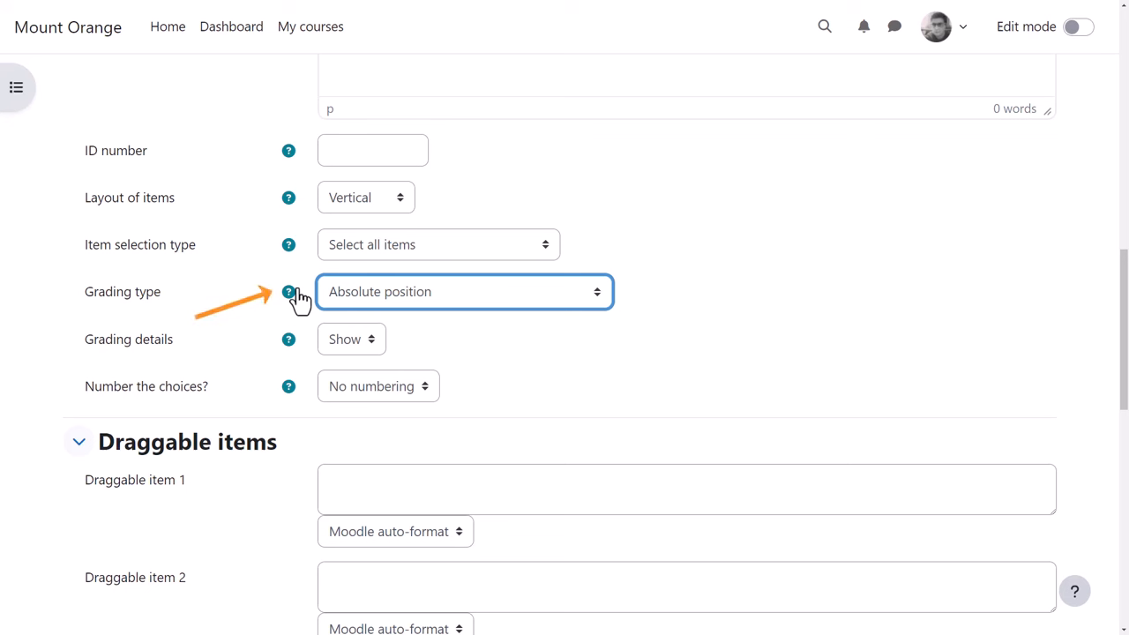
pyautogui.moveTo(434, 343)
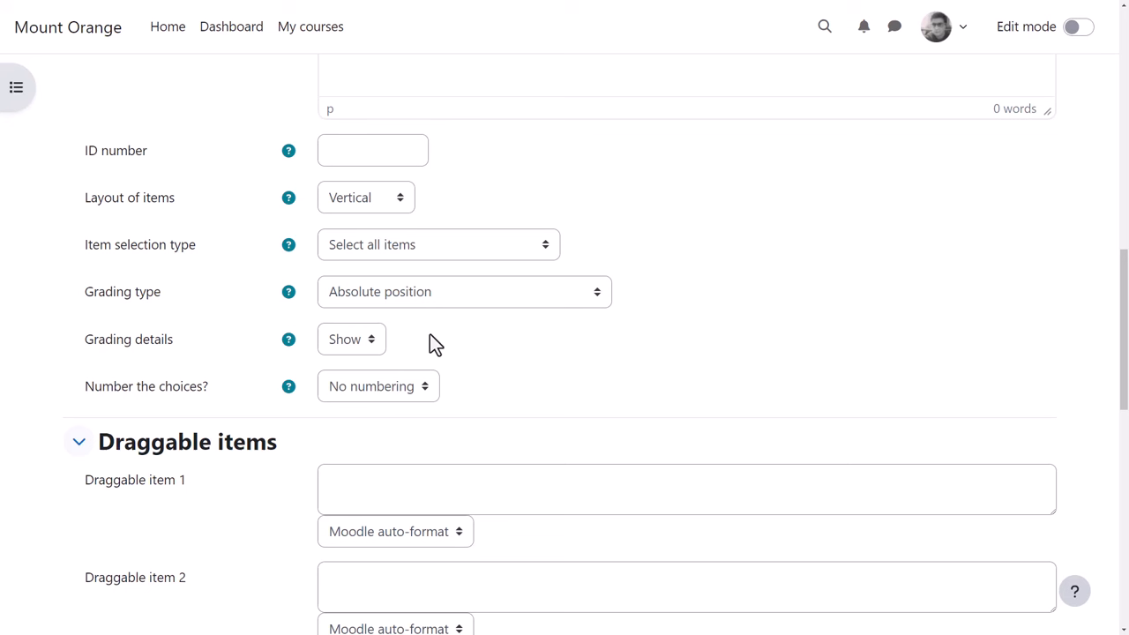
pyautogui.scroll(-3)
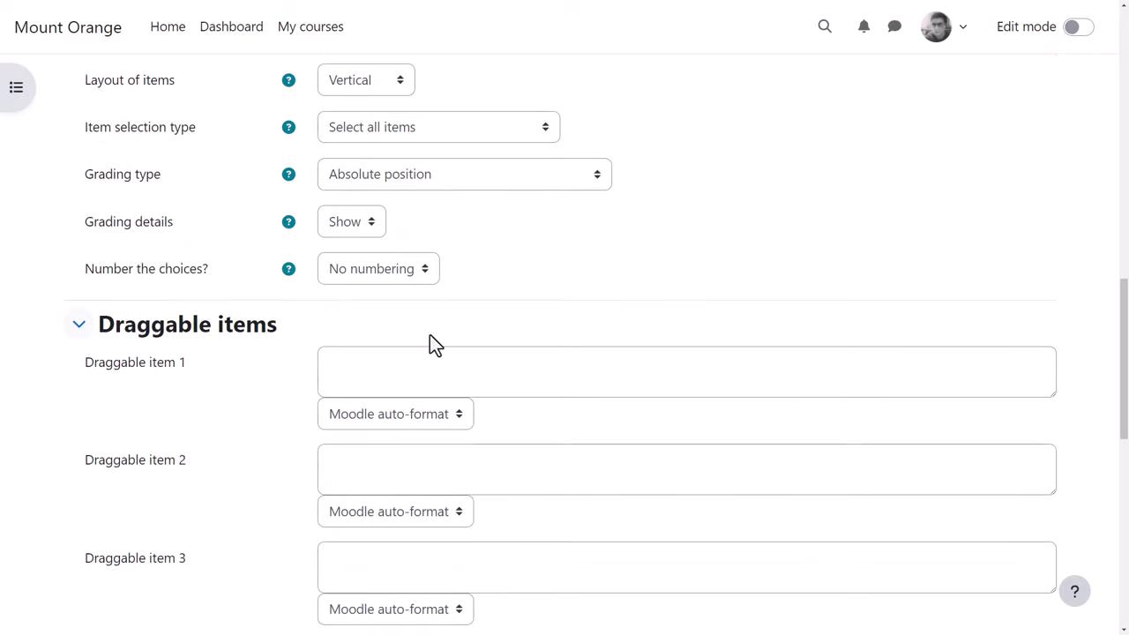
# - Enter USA, UK, Spain, Russia, India and Japan as draggable items 1–6 and save the question
pyautogui.scroll(-3)
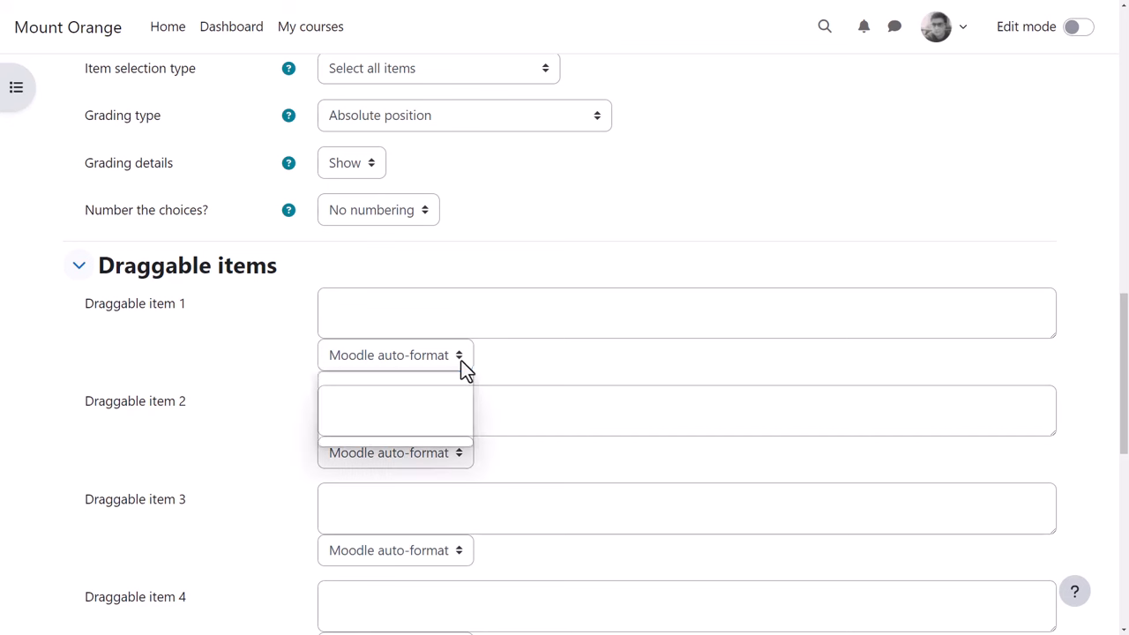
pyautogui.click(395, 355)
pyautogui.write('Ind')
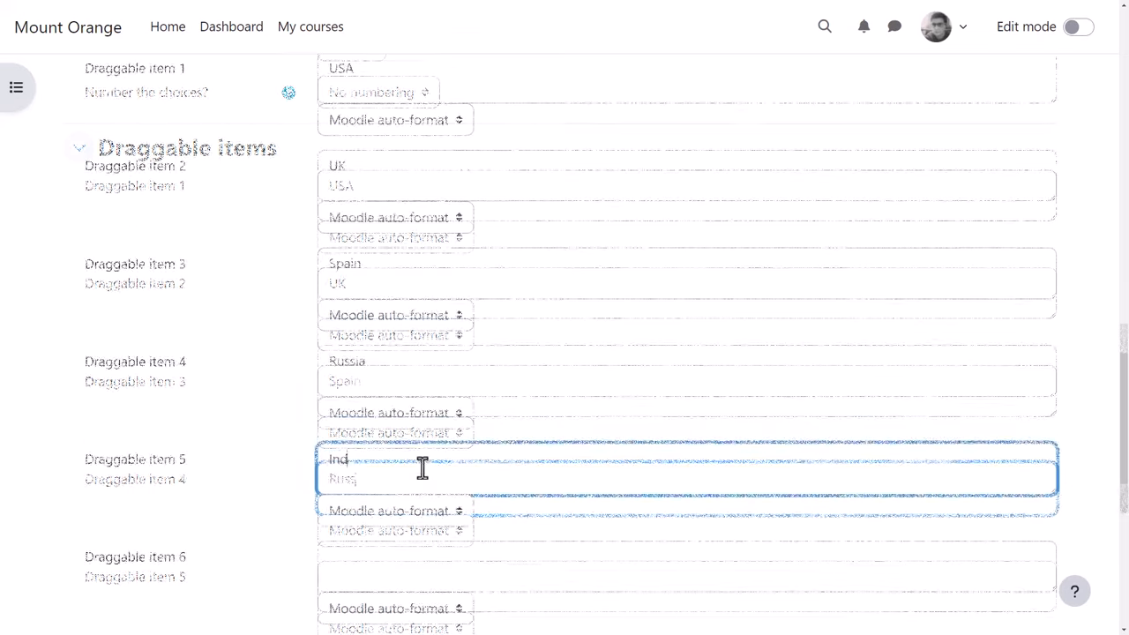
pyautogui.scroll(-3)
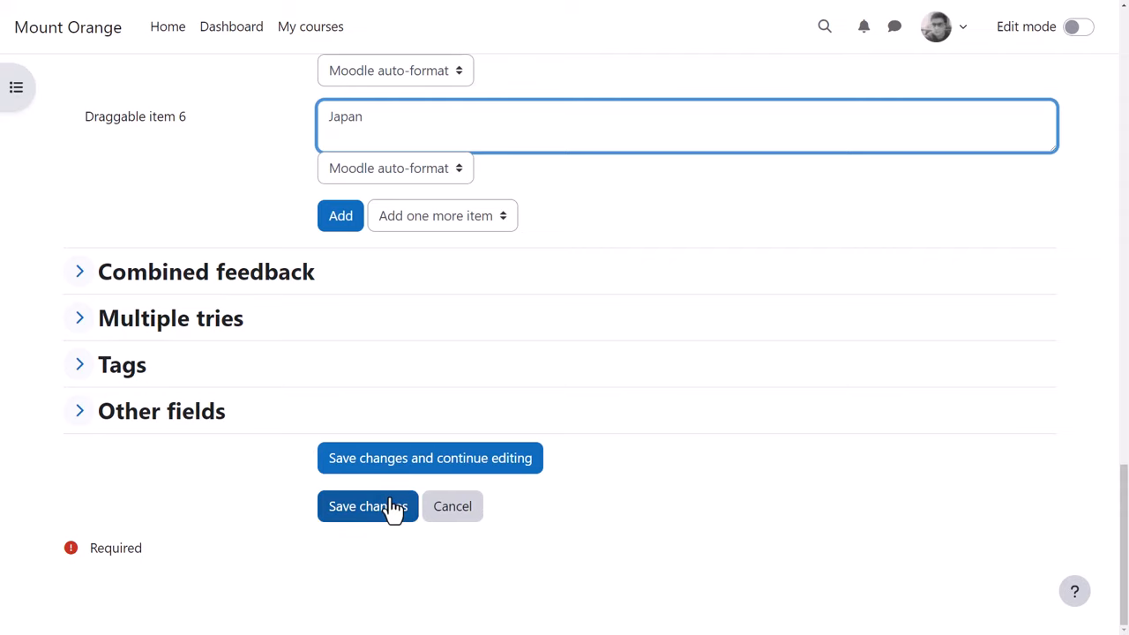
pyautogui.click(367, 504)
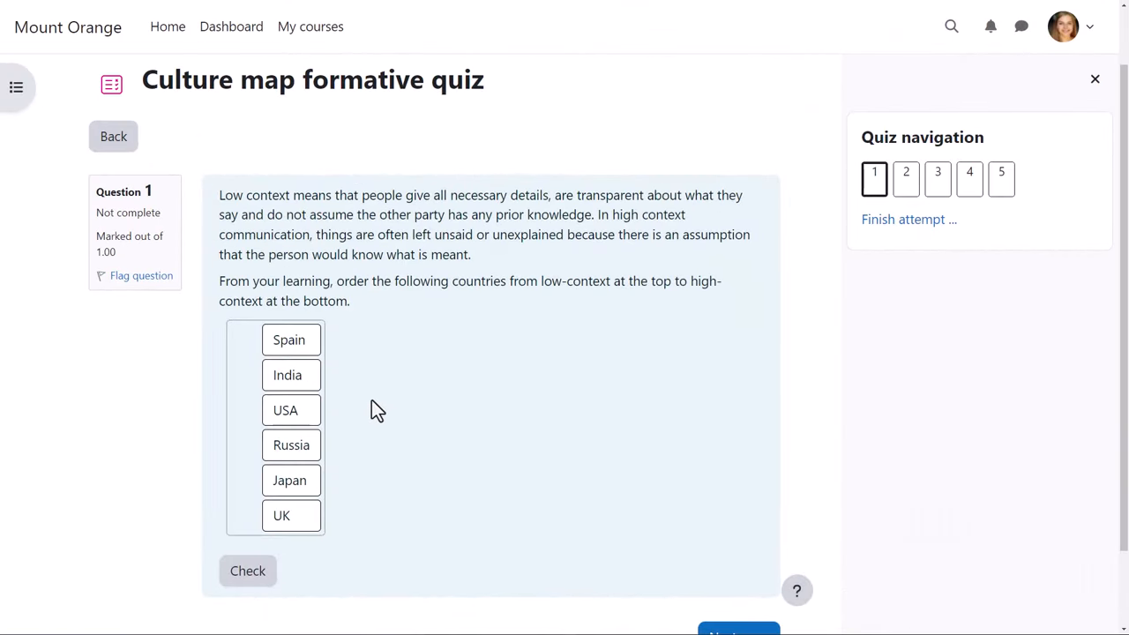
# - Drag the countries into the order USA, UK, Spain, Russia, India, Japan and check the answer
pyautogui.moveTo(291, 409); pyautogui.dragTo(291, 338)
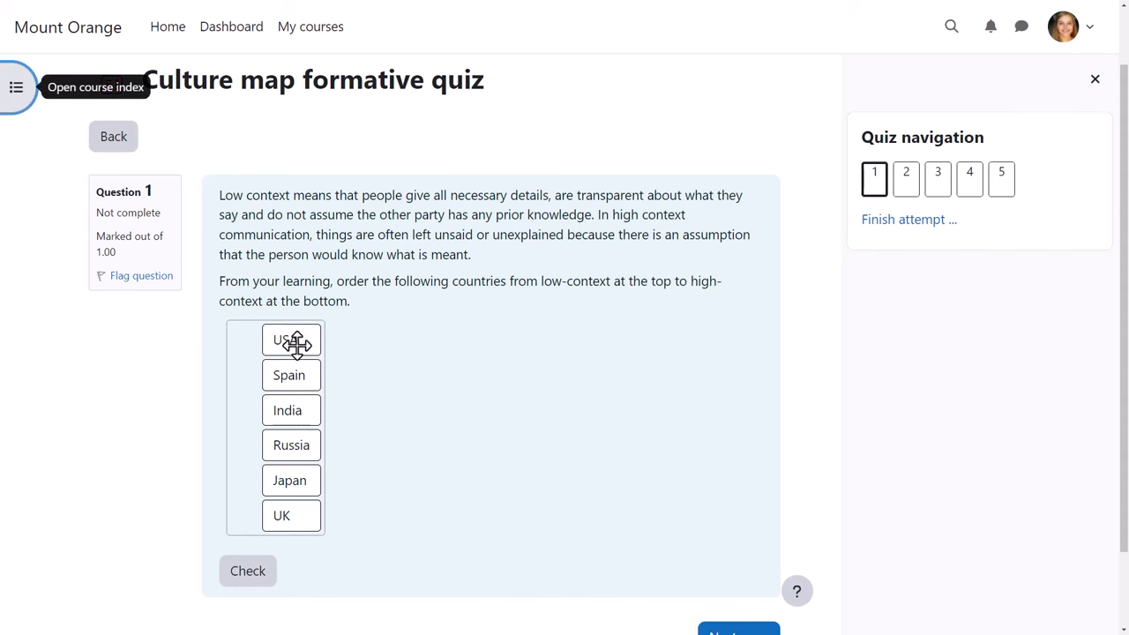
pyautogui.moveTo(280, 515); pyautogui.dragTo(297, 377)
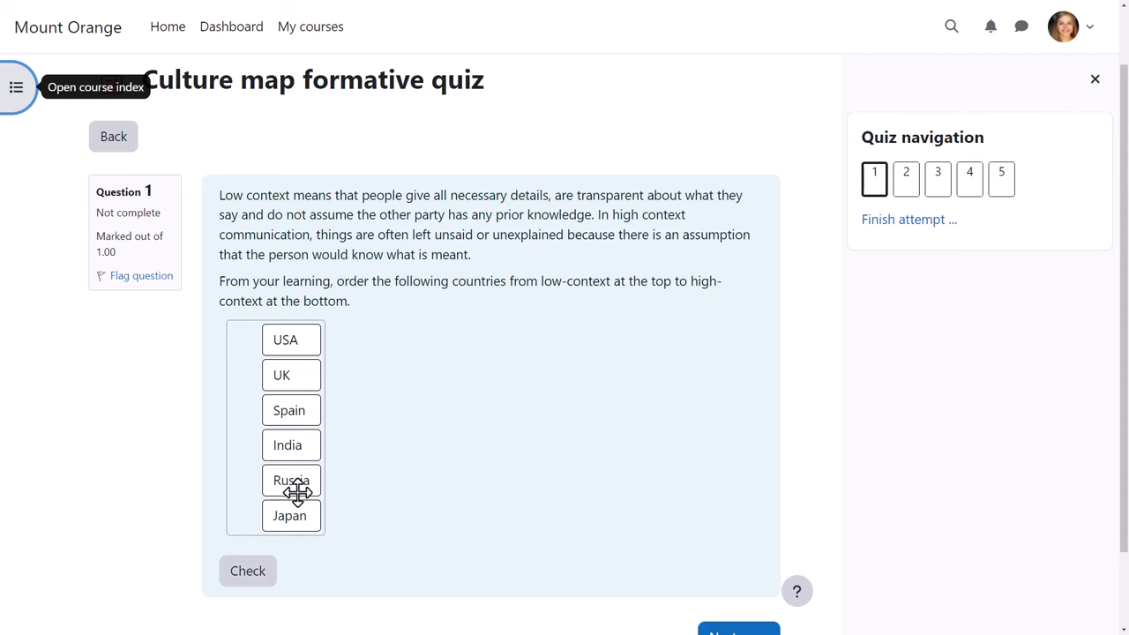
pyautogui.moveTo(291, 480); pyautogui.dragTo(291, 444)
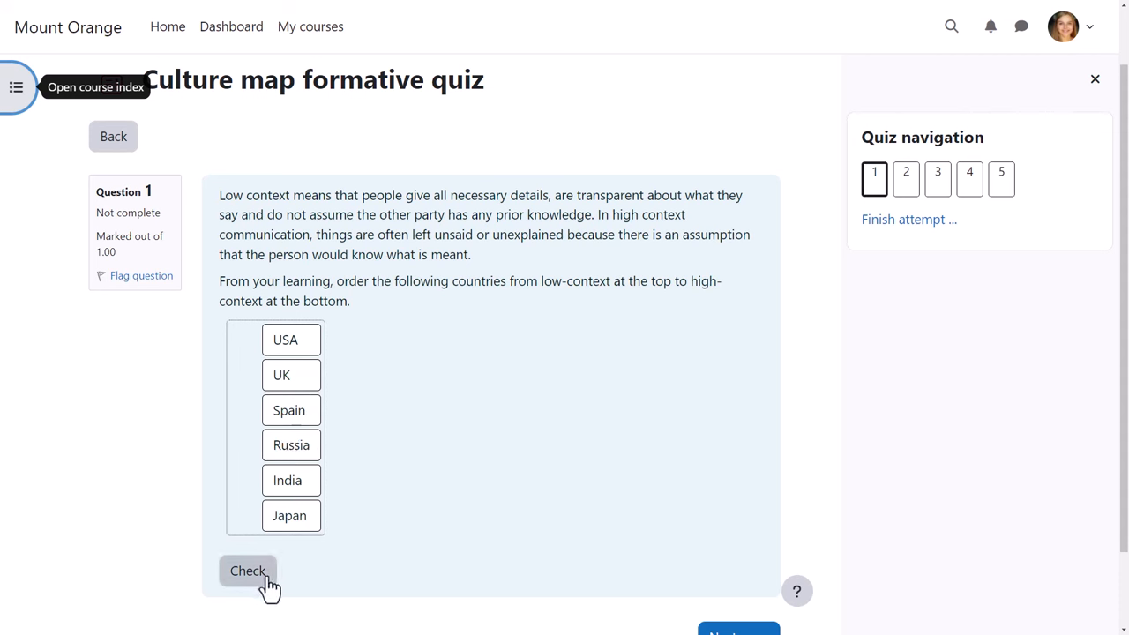
pyautogui.click(247, 571)
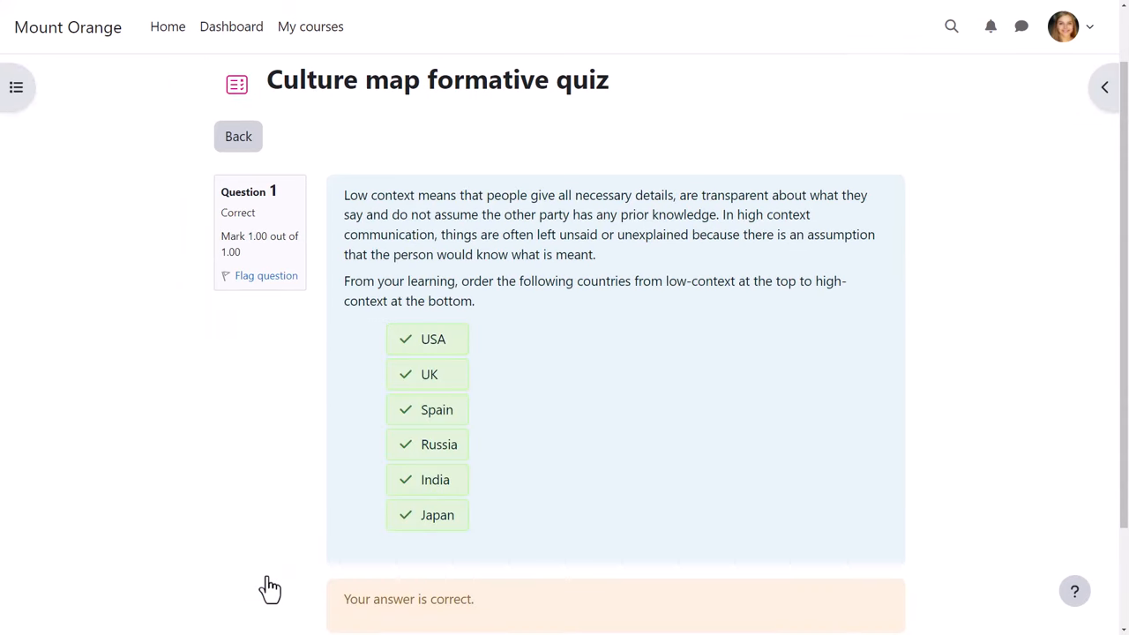